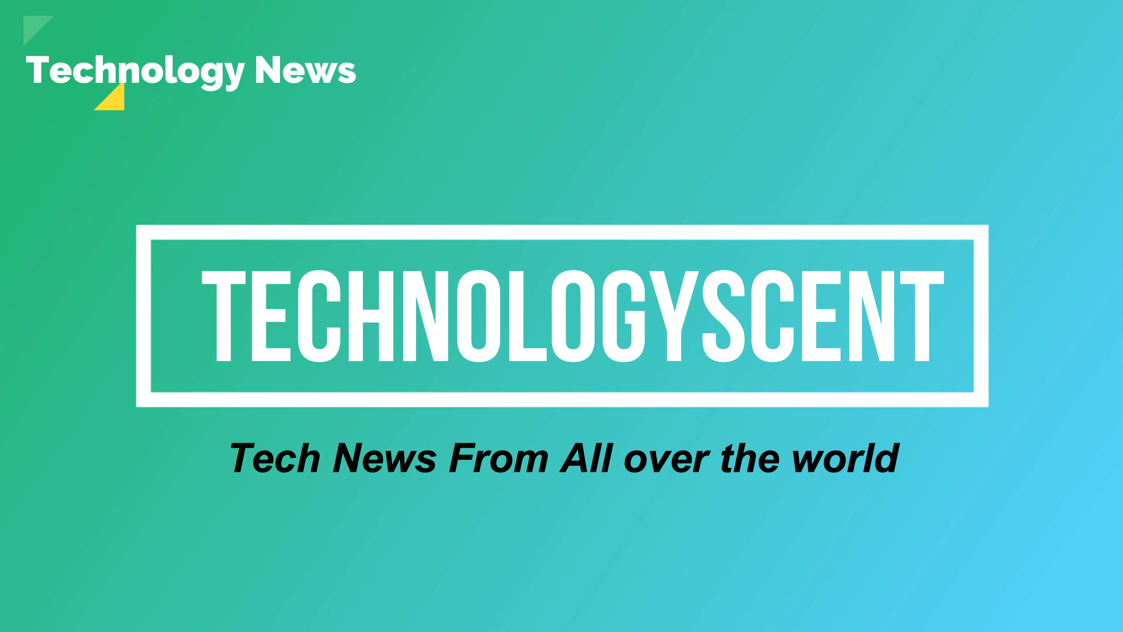
- Show the Start menu with its pinned apps and recommended documents over the desktop
left_click(444, 616)
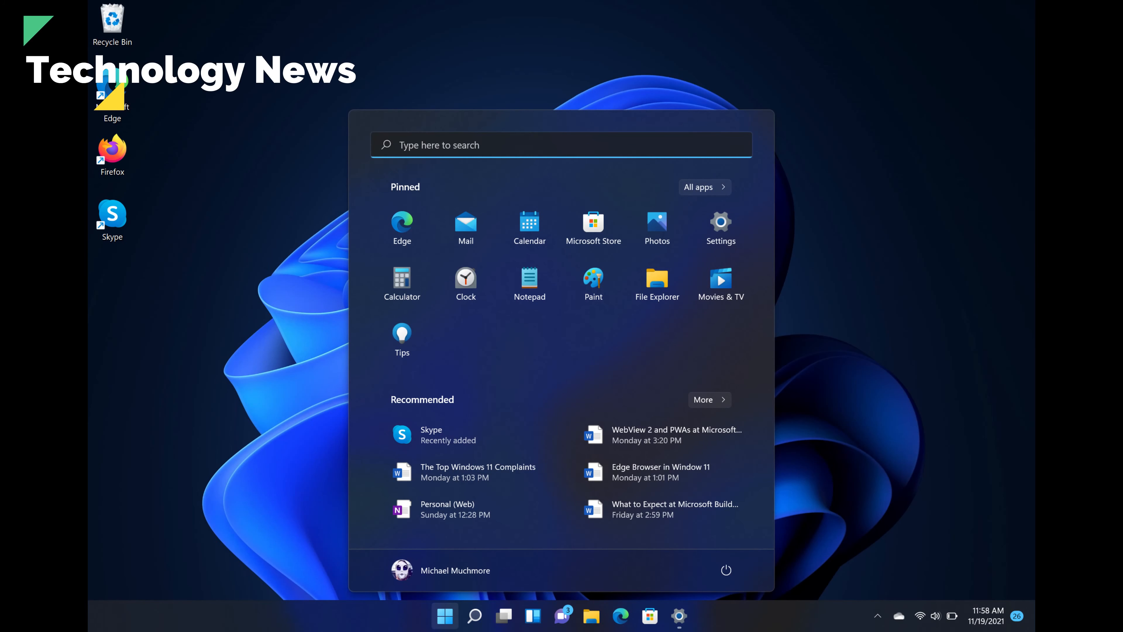